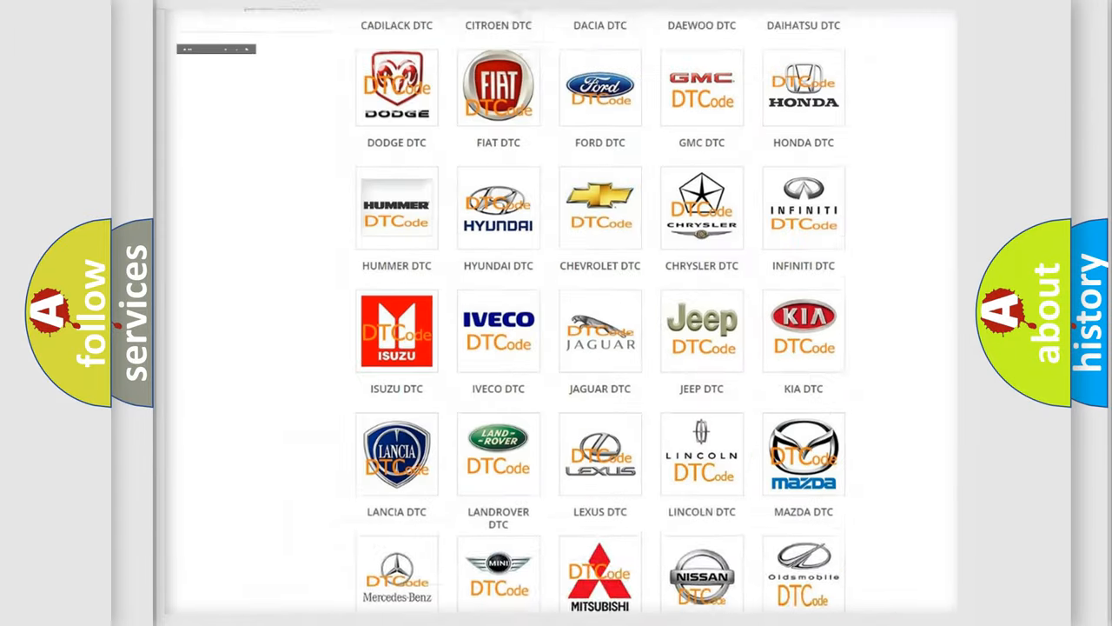
Go to the Dodge DTC subcategory page and browse its list of trouble codes
{"action": "scroll", "scroll_direction": "up", "scroll_amount": 3}
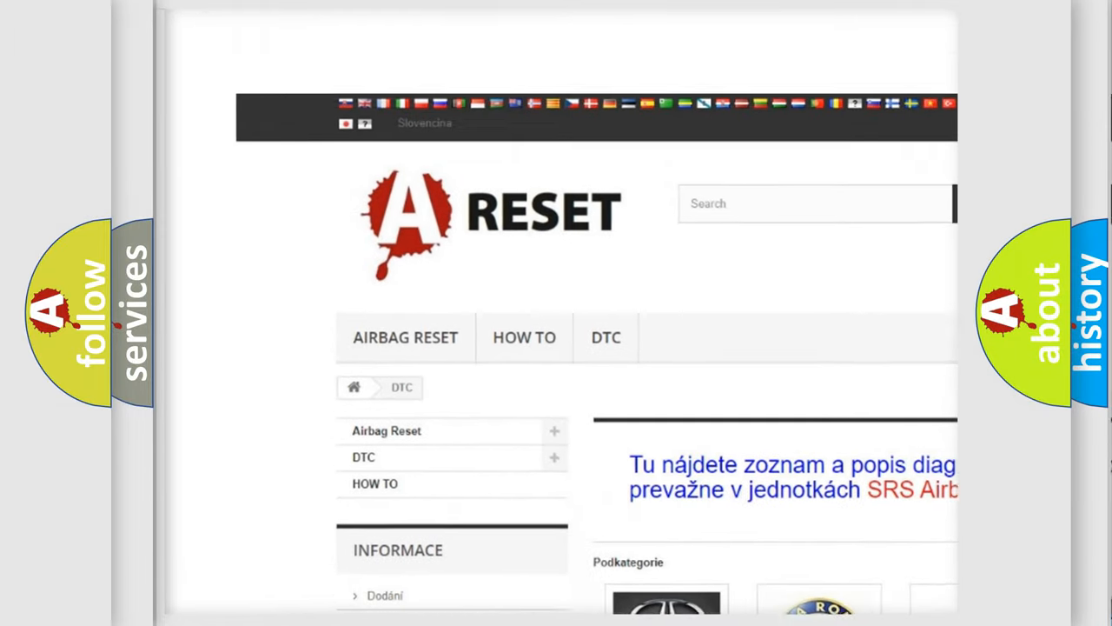
{"action": "scroll", "scroll_direction": "up", "scroll_amount": 3}
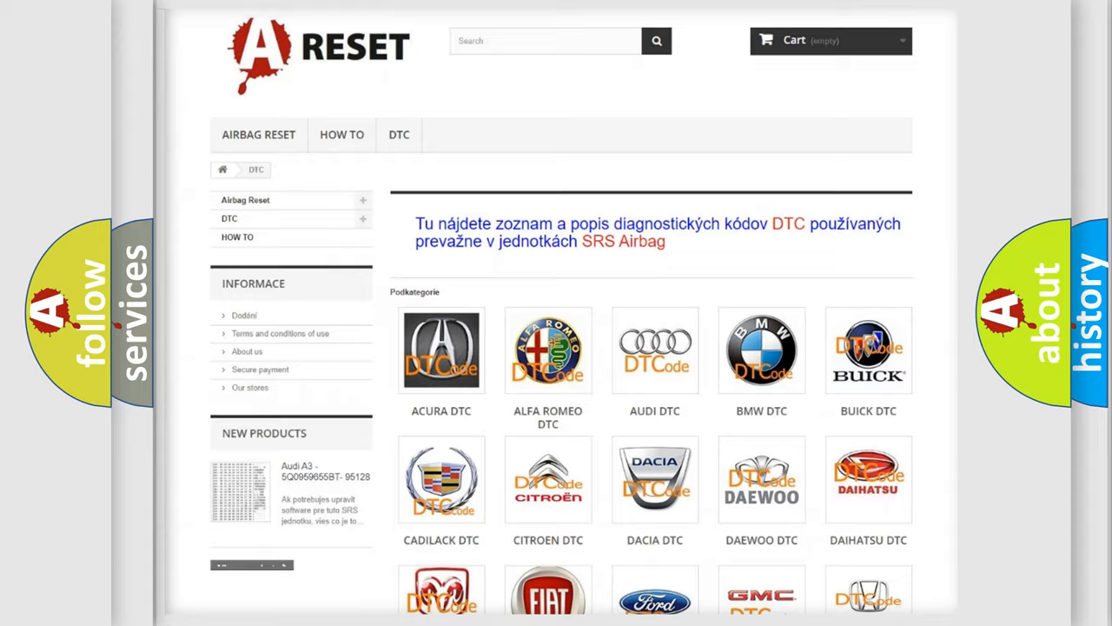
{"action": "scroll", "scroll_direction": "down", "scroll_amount": 3}
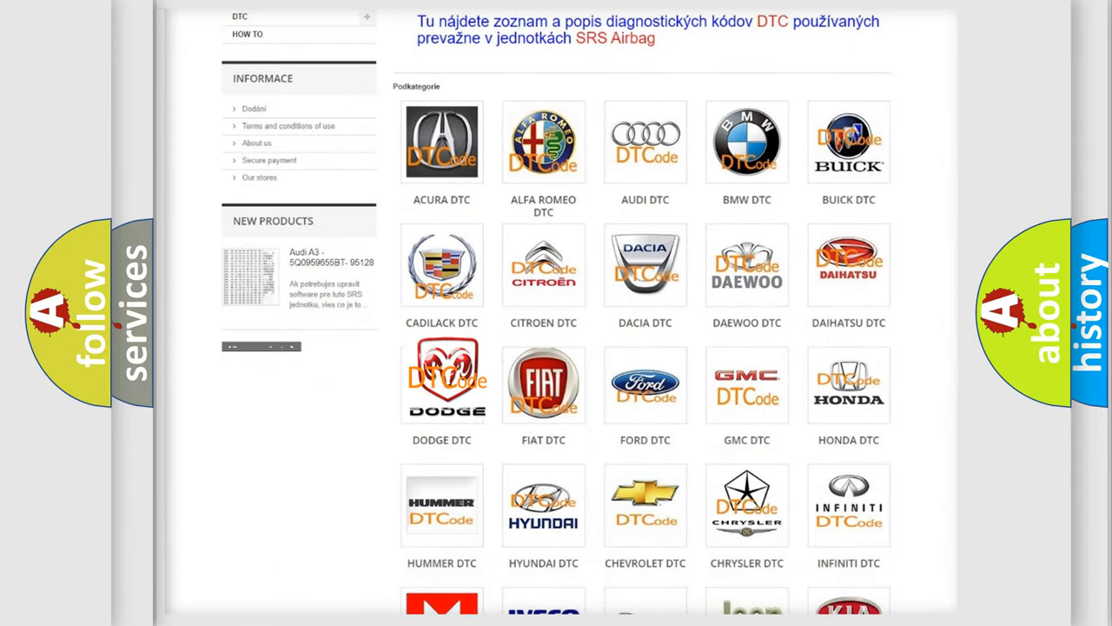
{"action": "left_click", "coordinate": [442, 384]}
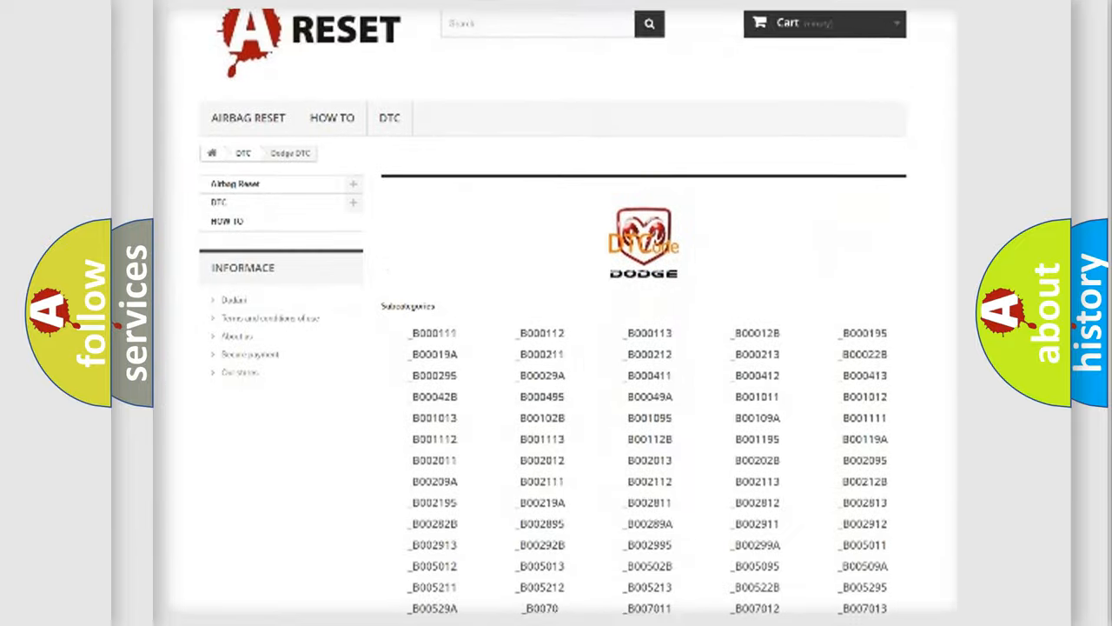
{"action": "scroll", "scroll_direction": "down", "scroll_amount": 3}
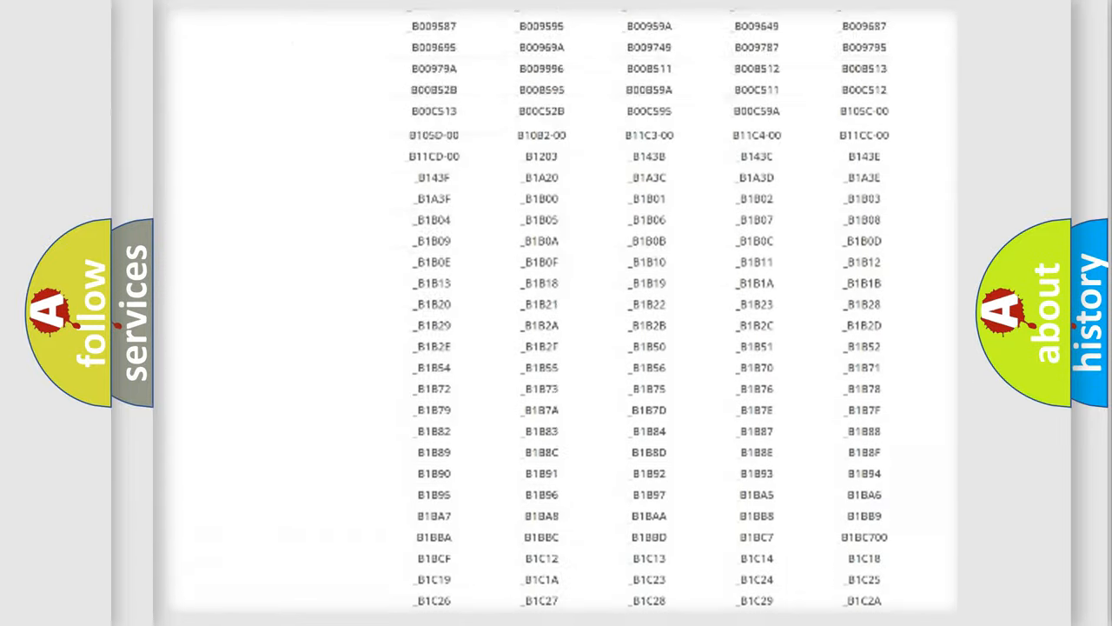
{"action": "scroll", "scroll_direction": "up", "scroll_amount": 3}
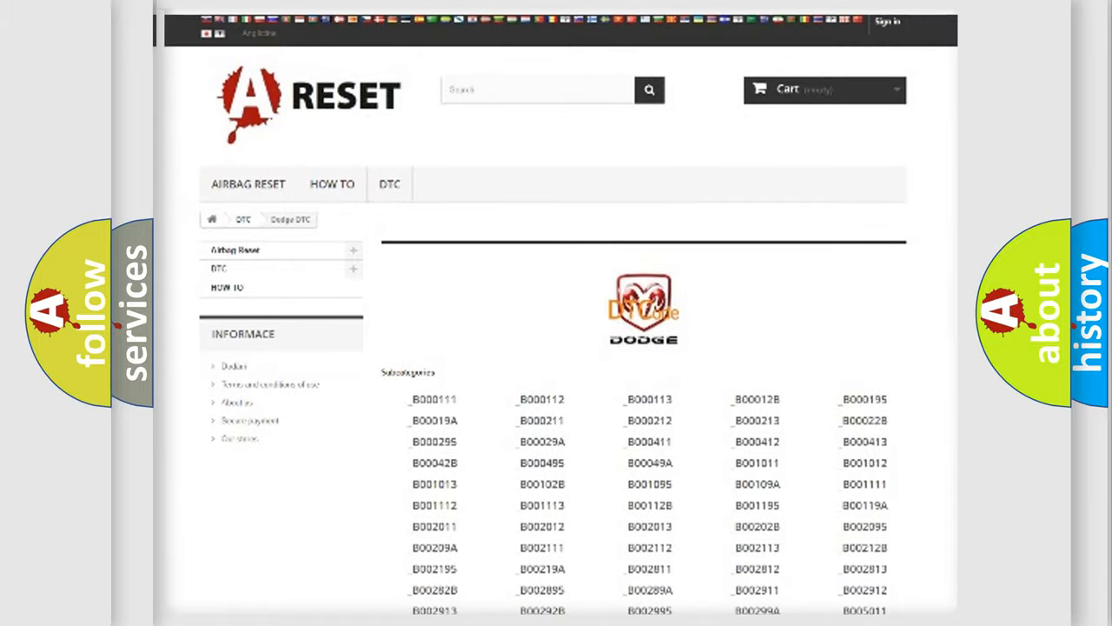